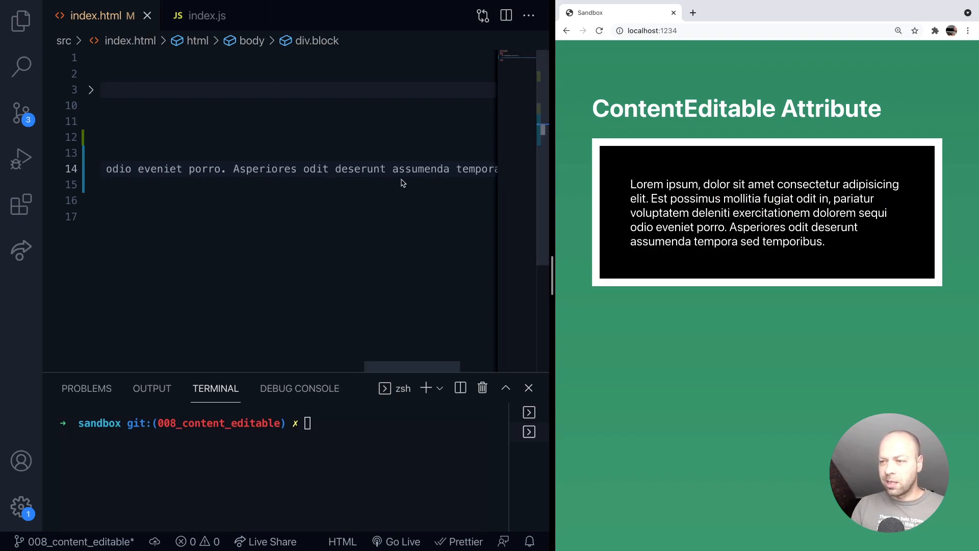
# - Add the attribute contenteditable="true" to the opening tag of the div with class block
pyautogui.hscroll(-3)
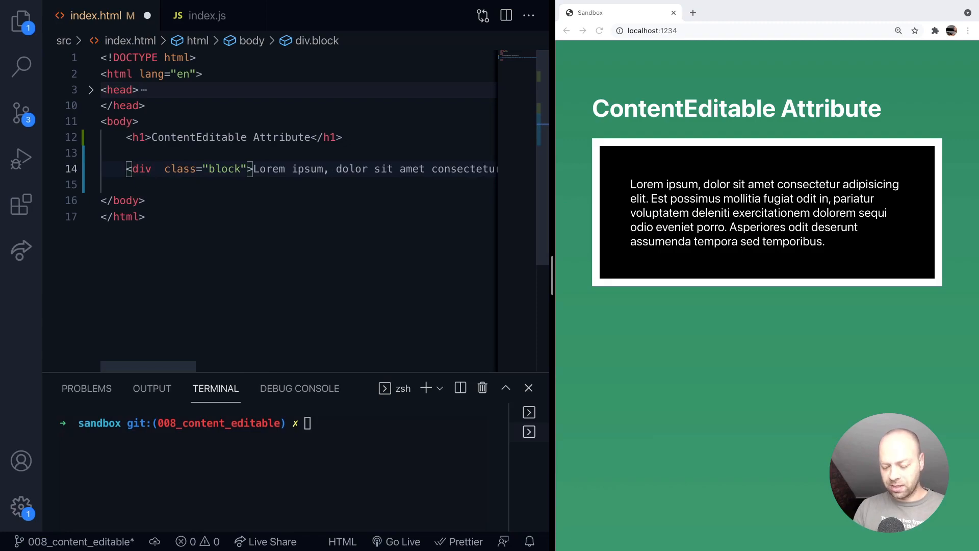
pyautogui.write('contenteditable=""')
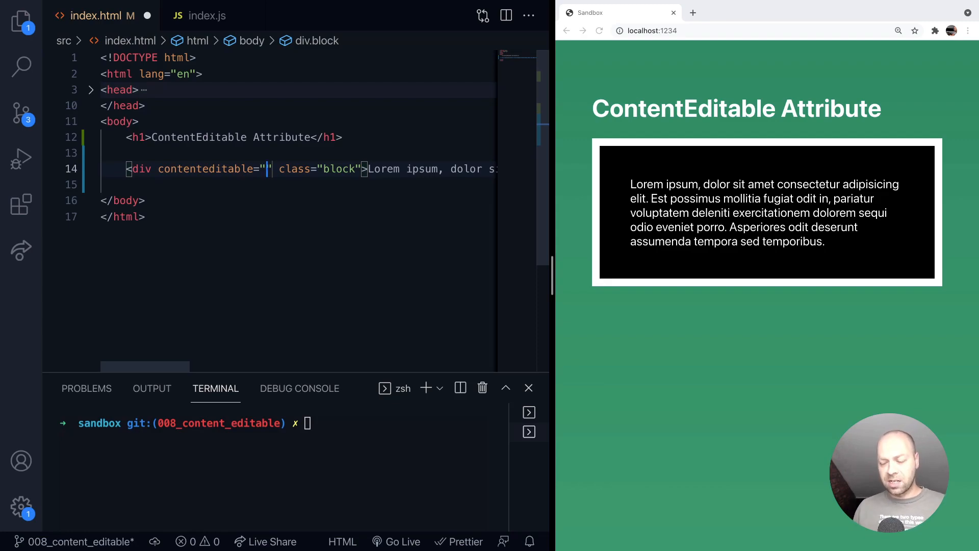
pyautogui.write('true')
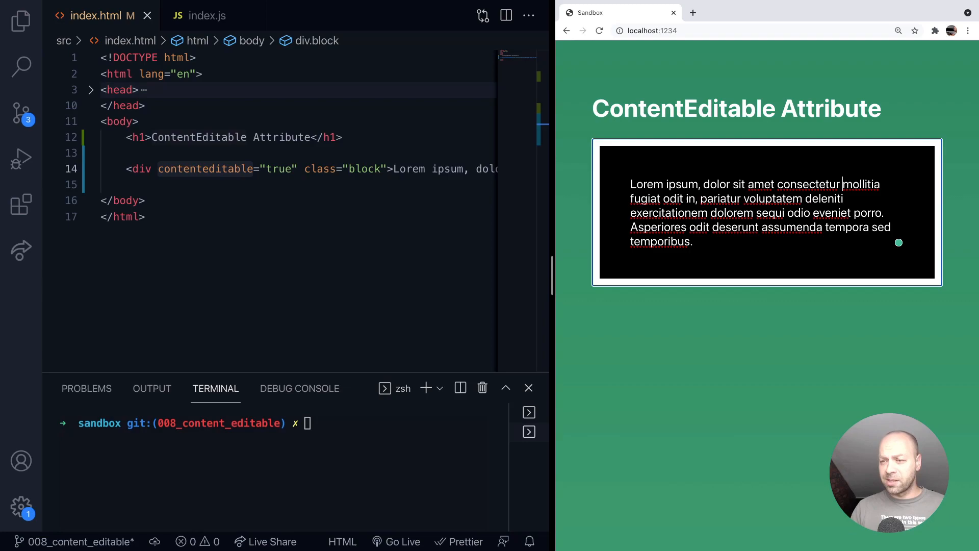
# - Return to the index.html source after deleting words from the block in the Chrome preview
pyautogui.click(112, 185)
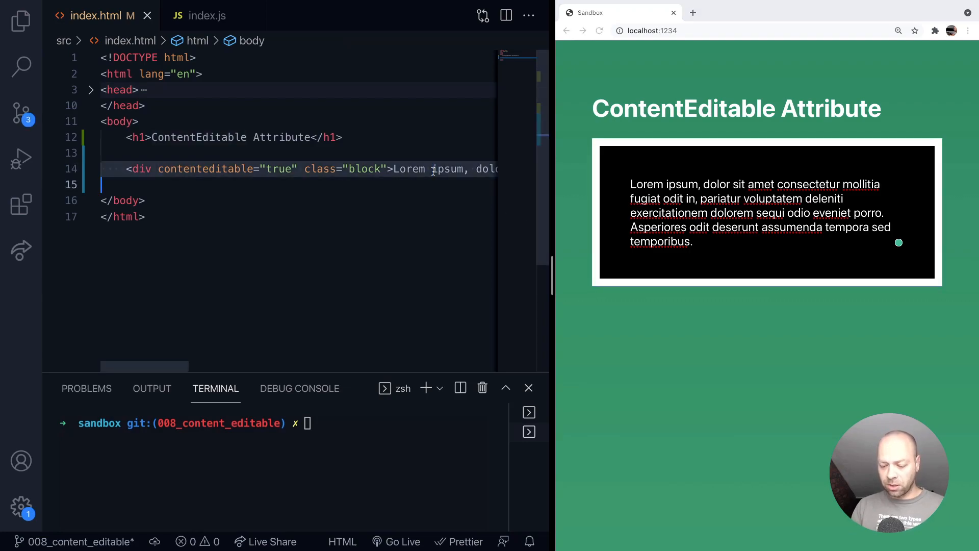
# - Replace the div with an Emmet-expanded table holding a tr and td filled with lorem text
pyautogui.press('Delete')
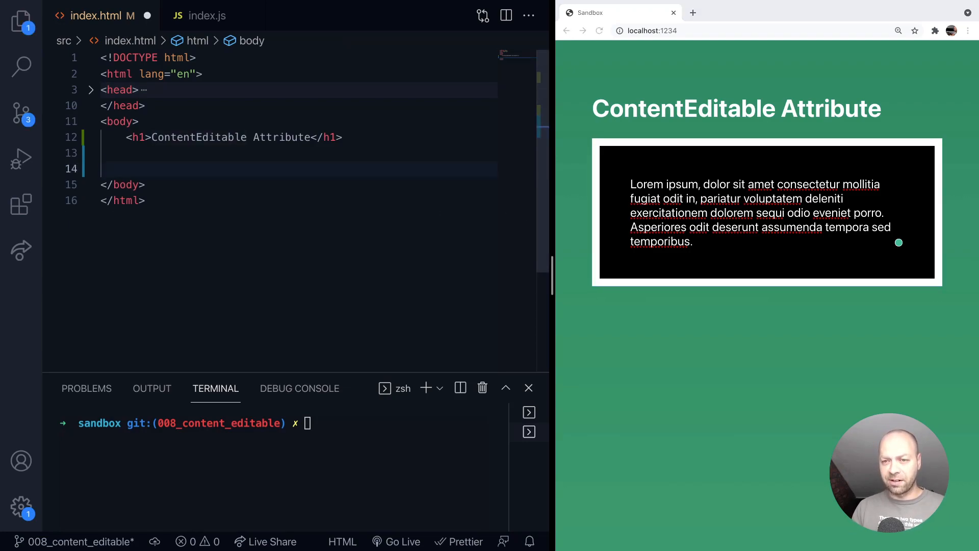
pyautogui.write('table>')
pyautogui.write('<tr></tr>')
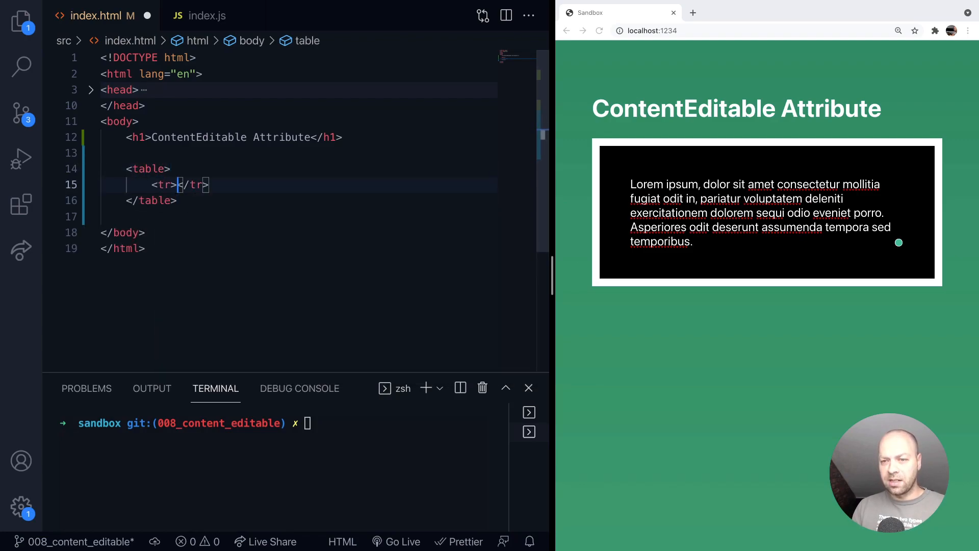
pyautogui.write('<td></td>')
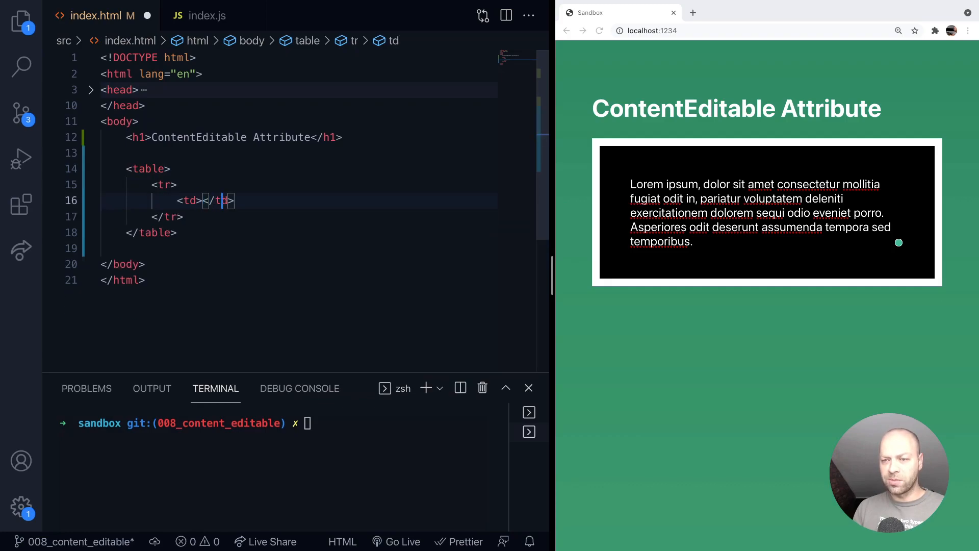
pyautogui.write('lorem ipsum, dolor sit amet consectetur adipisi')
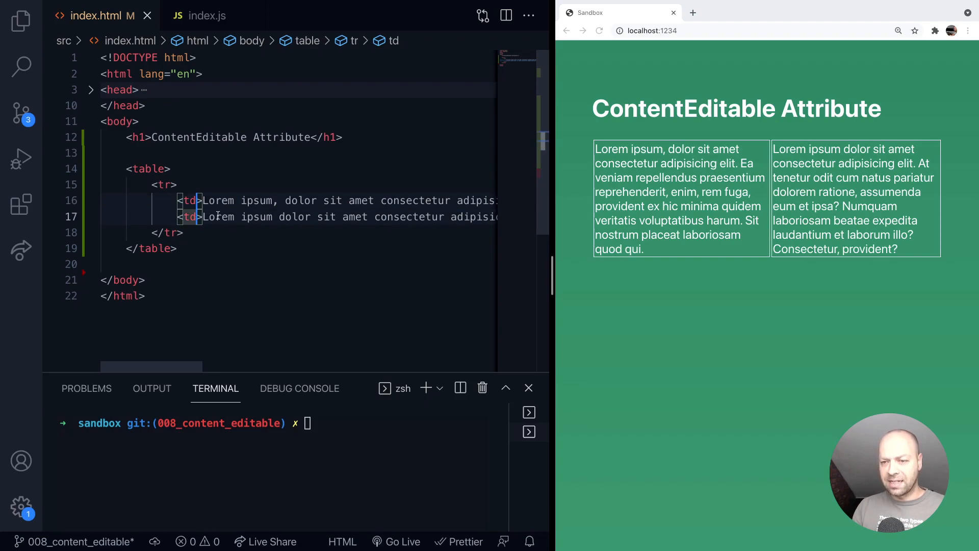
# - Make the td cells contenteditable="true" and overtype a cell with 'dgds dfgfdgfd' in Chrome
pyautogui.write('contenteditable=""')
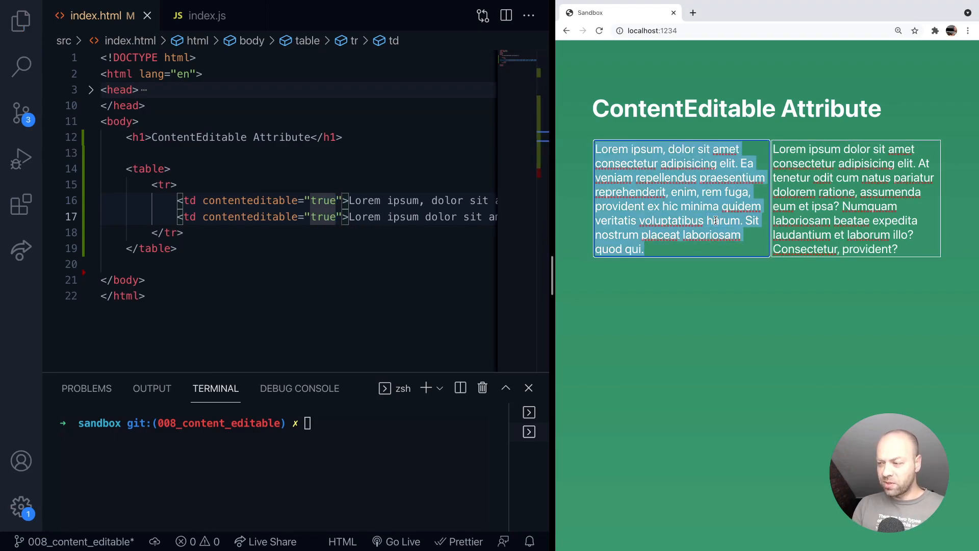
pyautogui.write('dgds dfgfdgfd')
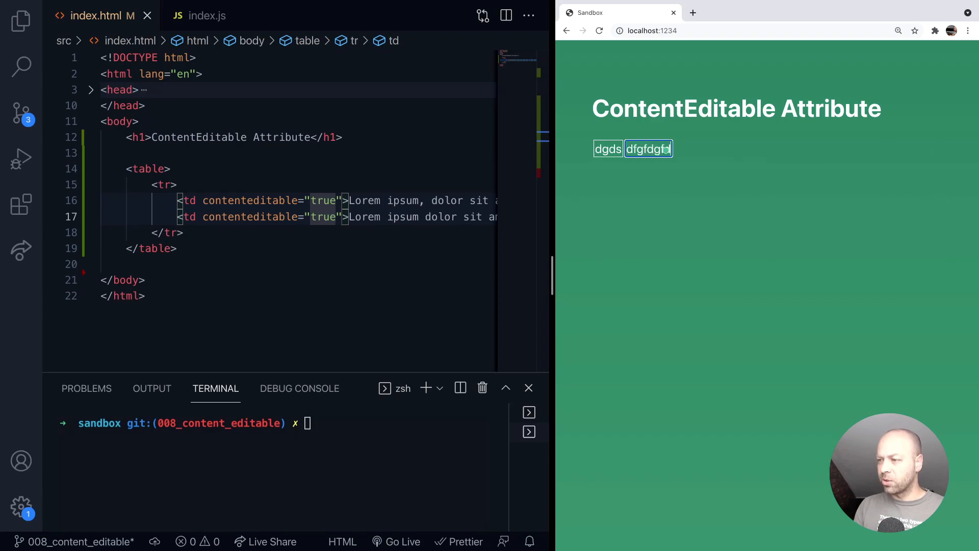